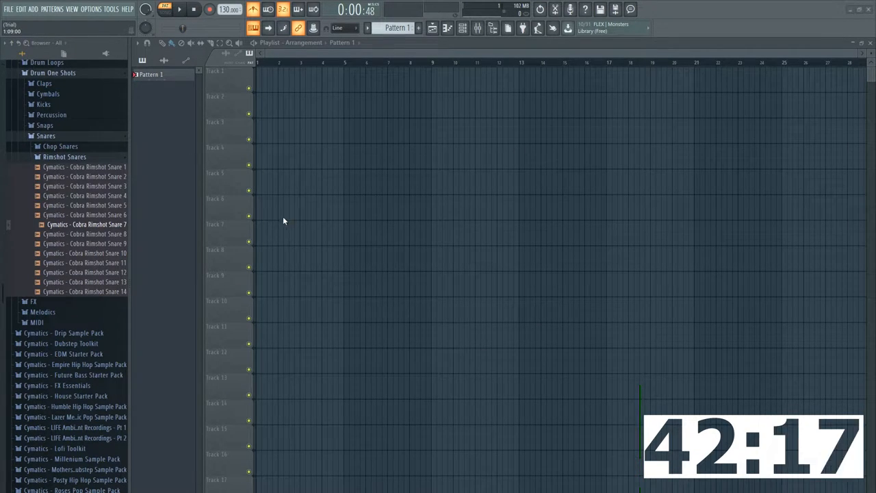
# Move the Pattern 1 drum clip on Track 2 to bar 9, with a second copy at bar 13.
pyautogui.click(179, 9)
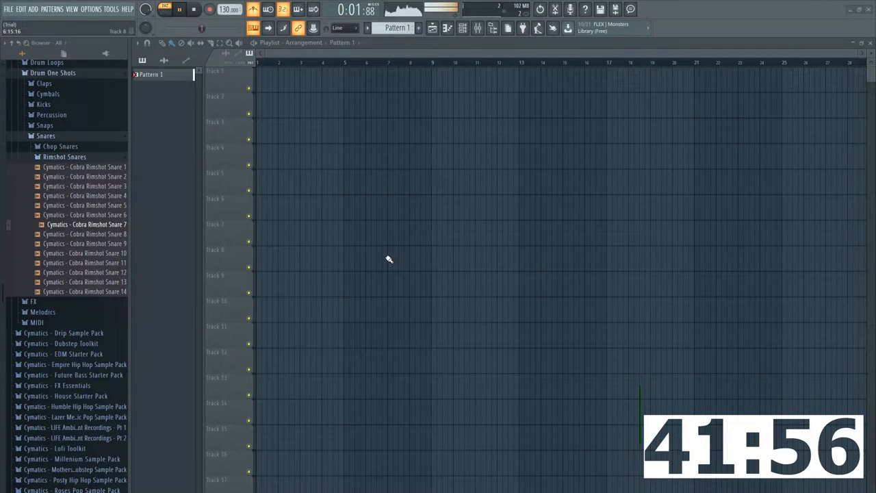
pyautogui.click(181, 9)
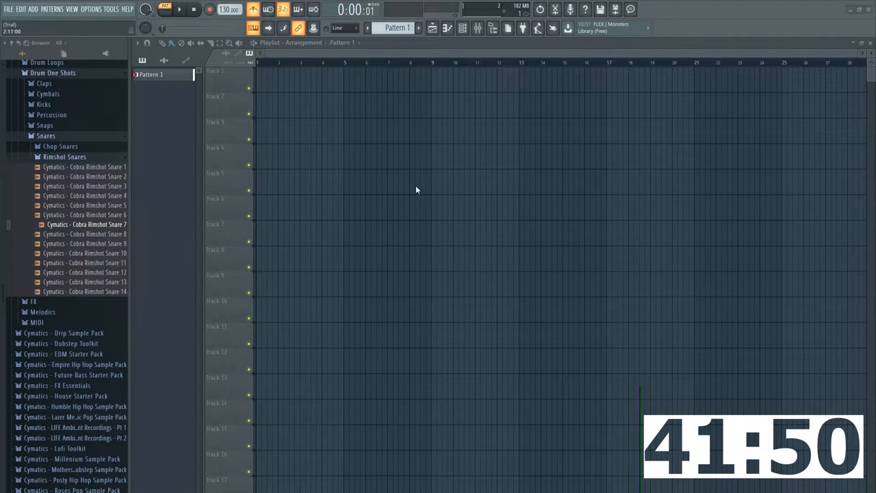
pyautogui.moveTo(477, 226)
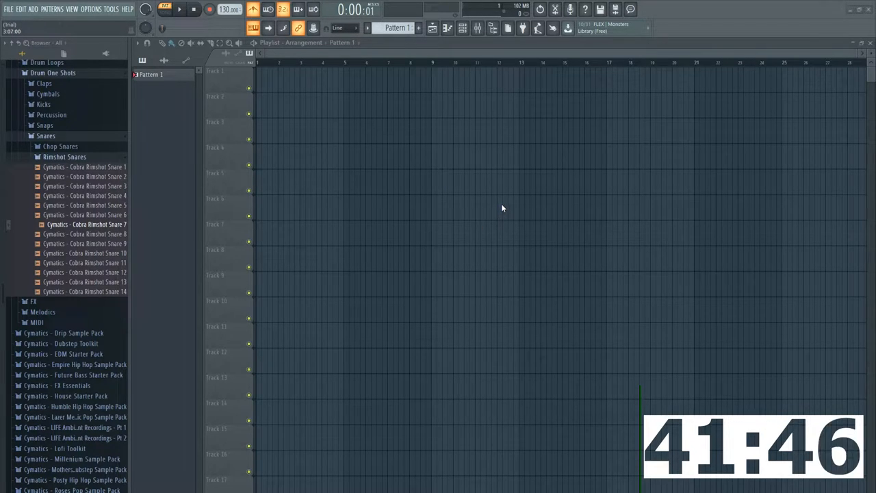
pyautogui.click(179, 9)
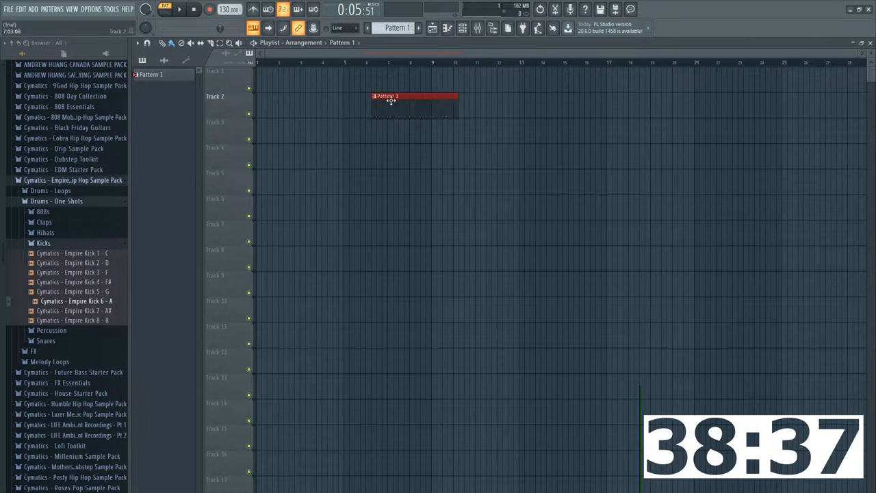
pyautogui.moveTo(390, 101); pyautogui.dragTo(475, 101)
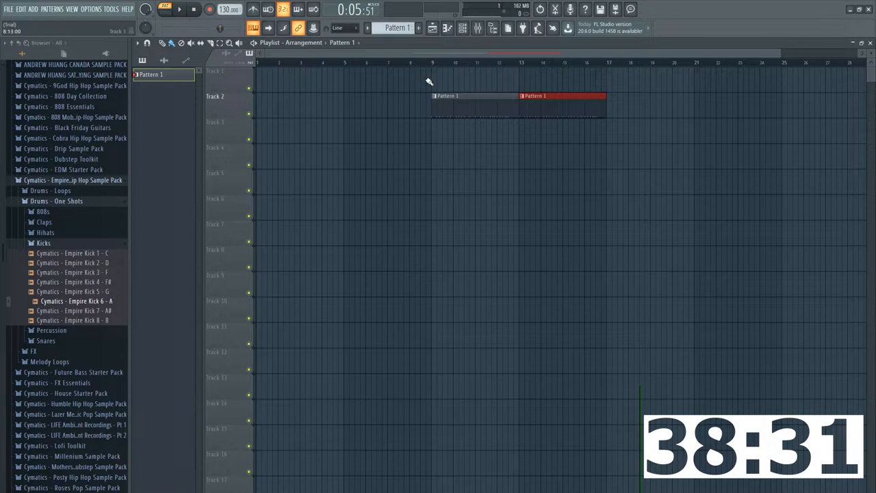
pyautogui.click(179, 9)
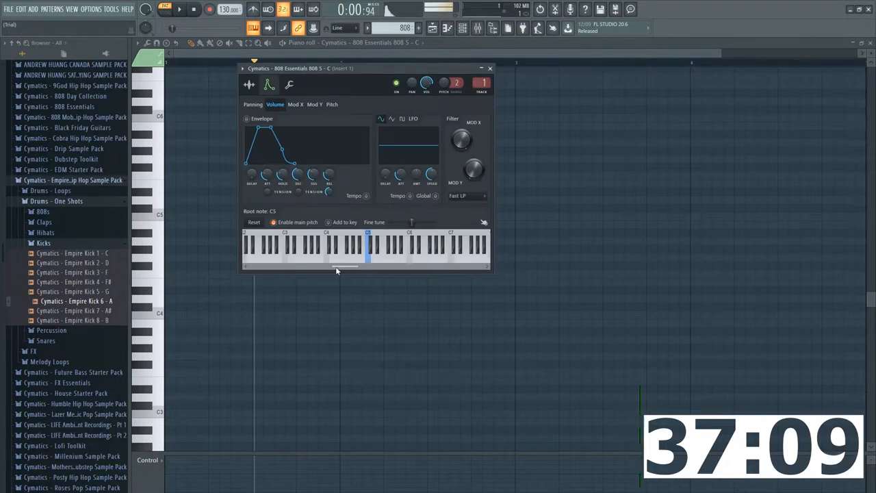
# Close the 808 sampler settings and audition Cobra 808 samples, settling on Cobra 808 5 - D.
pyautogui.click(490, 67)
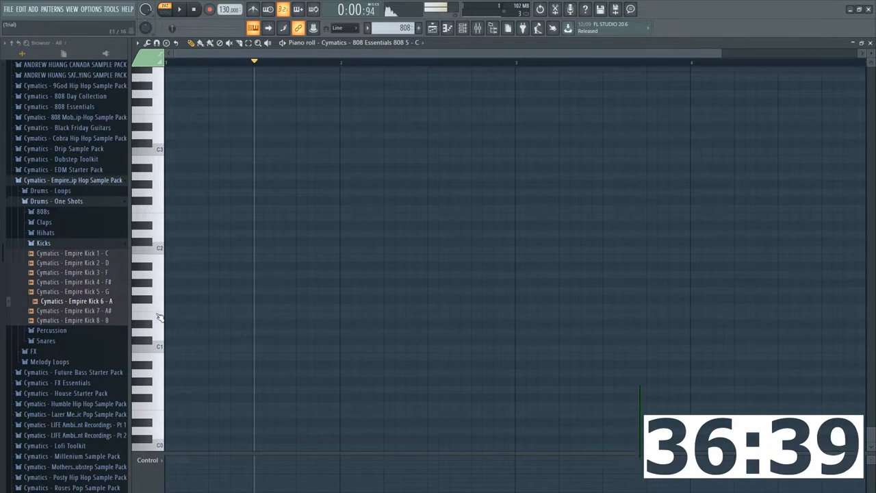
pyautogui.moveTo(161, 354)
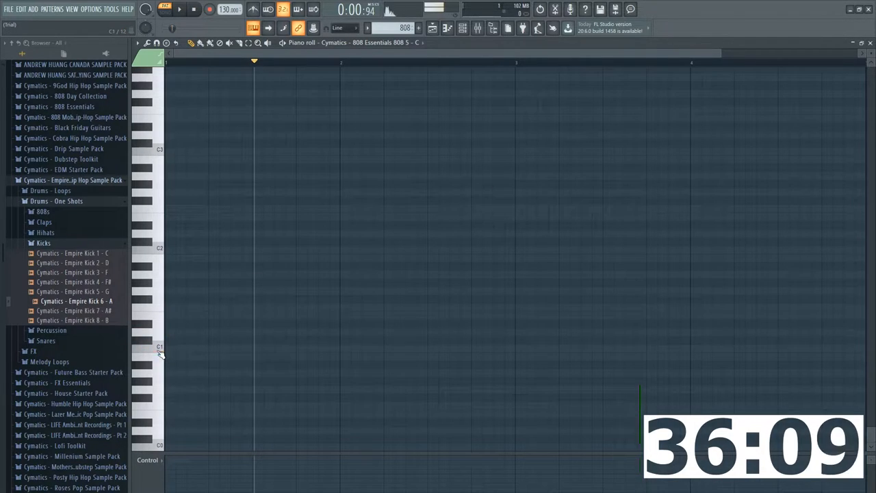
pyautogui.click(73, 138)
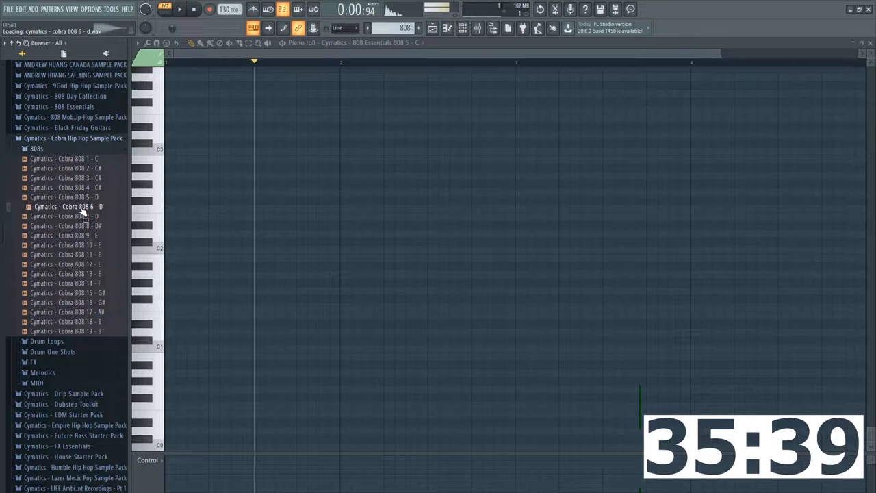
pyautogui.click(63, 197)
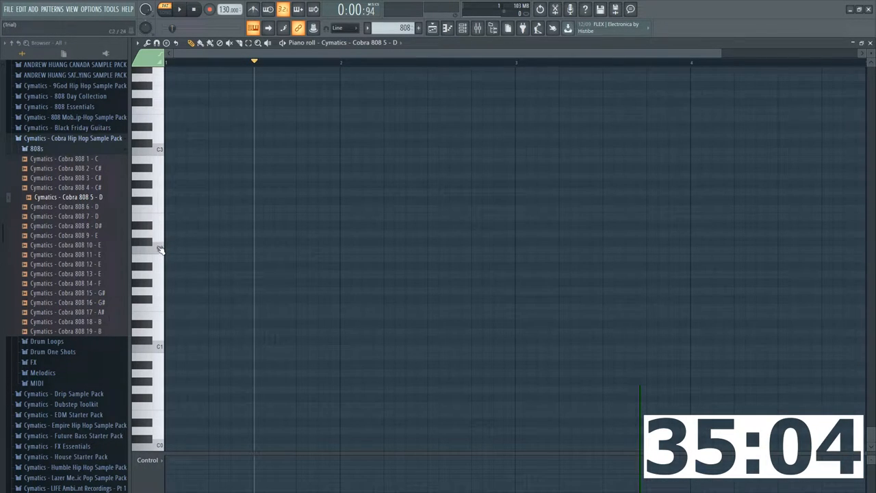
pyautogui.click(149, 248)
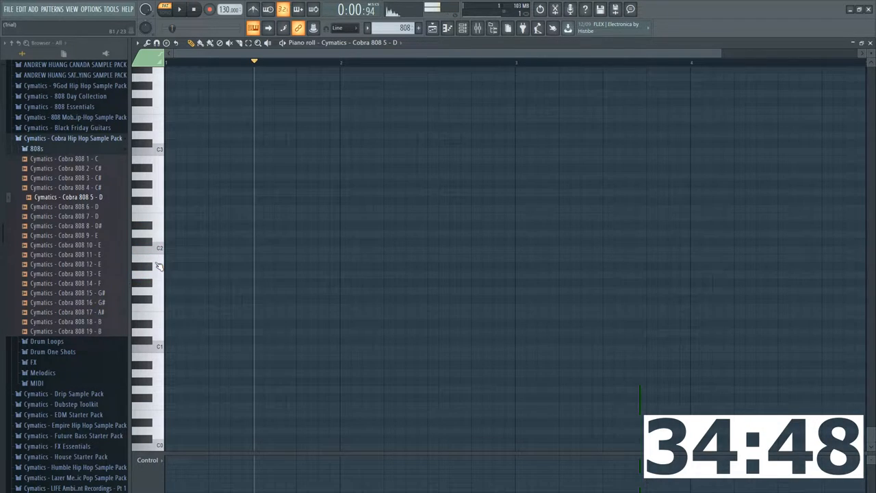
pyautogui.click(147, 276)
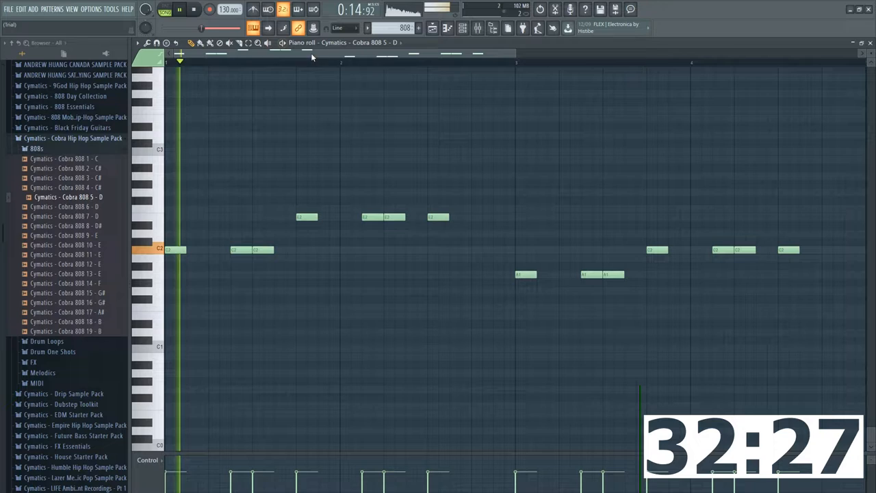
# Play back the C2, E2 and A1 808 line and close the 808 Channel Settings.
pyautogui.click(432, 27)
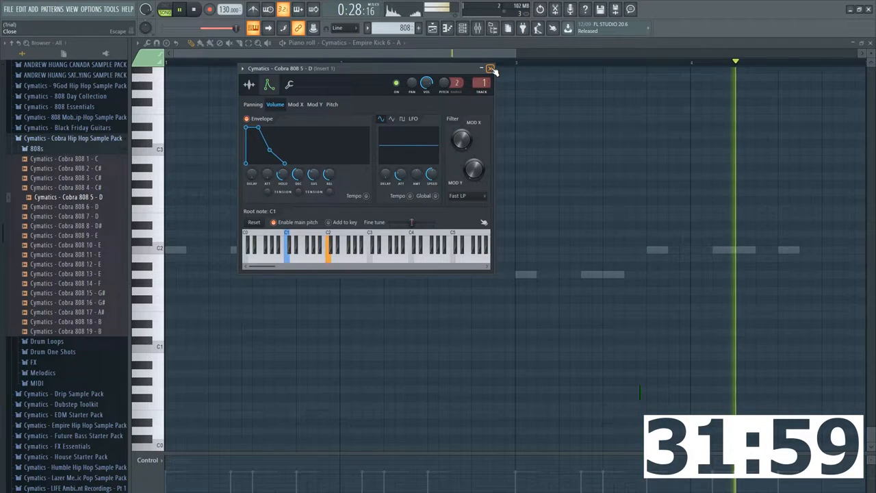
pyautogui.click(491, 68)
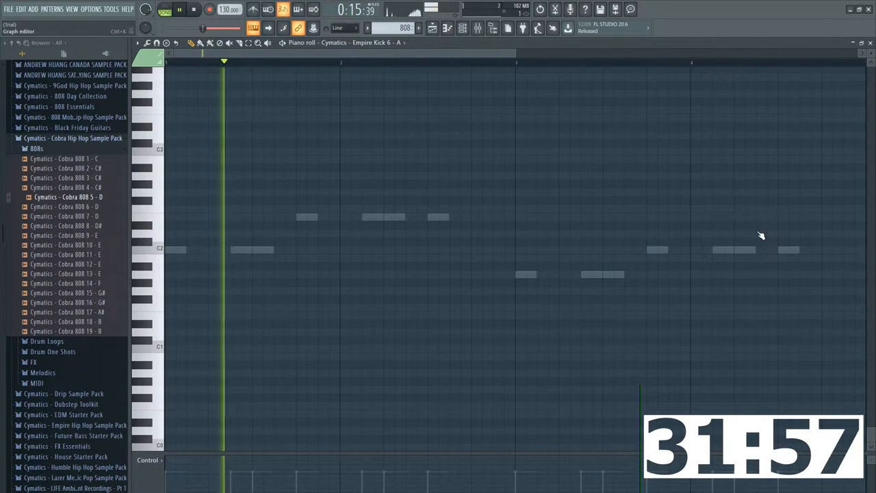
pyautogui.click(431, 28)
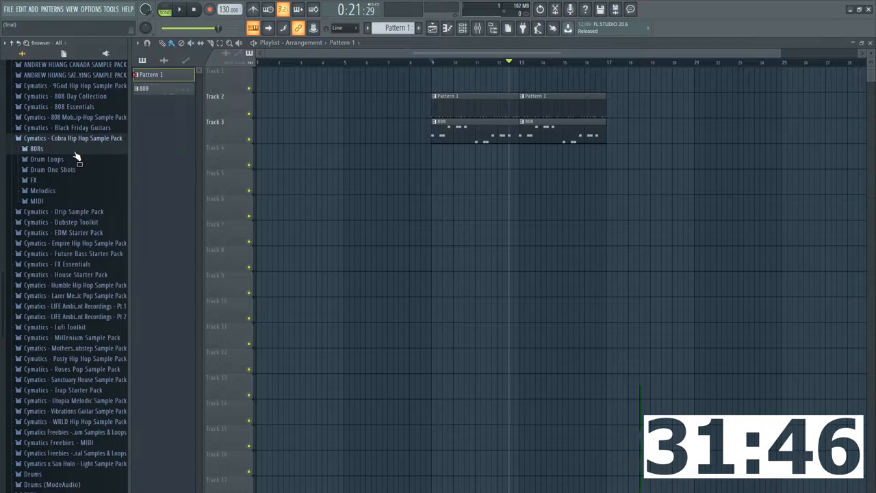
# Expand the Cobra pack's Melodics > Melody Loops folder in the Browser.
pyautogui.click(43, 190)
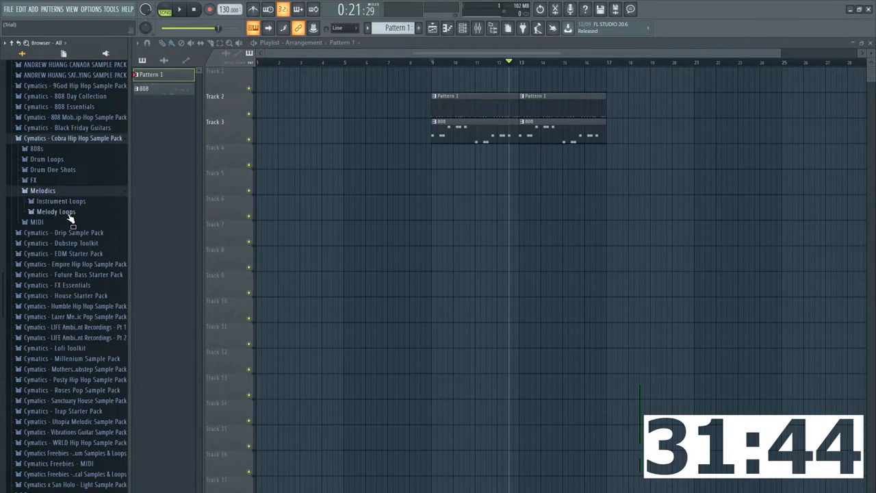
pyautogui.click(56, 211)
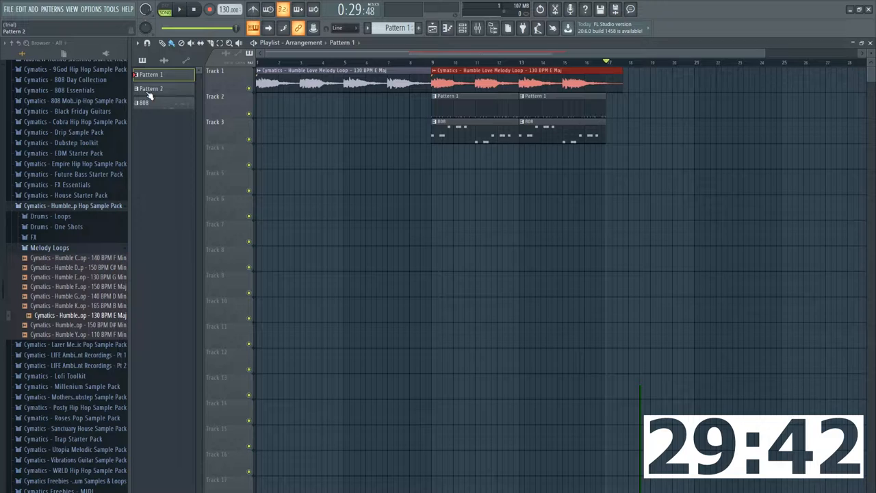
# Select Pattern 2 in the Picker panel.
pyautogui.click(151, 88)
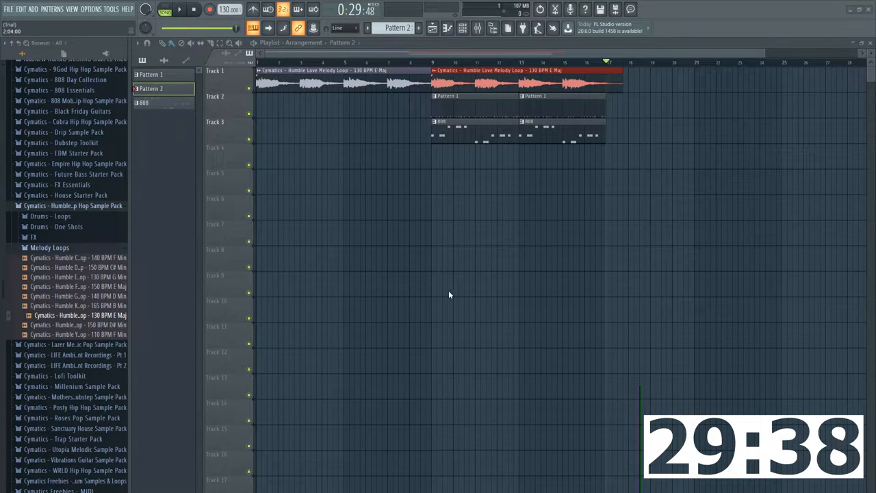
pyautogui.moveTo(765, 293)
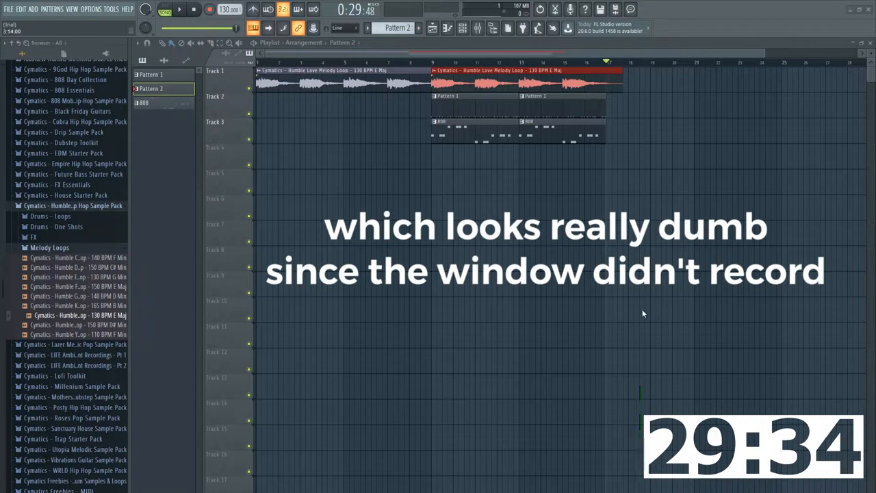
pyautogui.moveTo(373, 309)
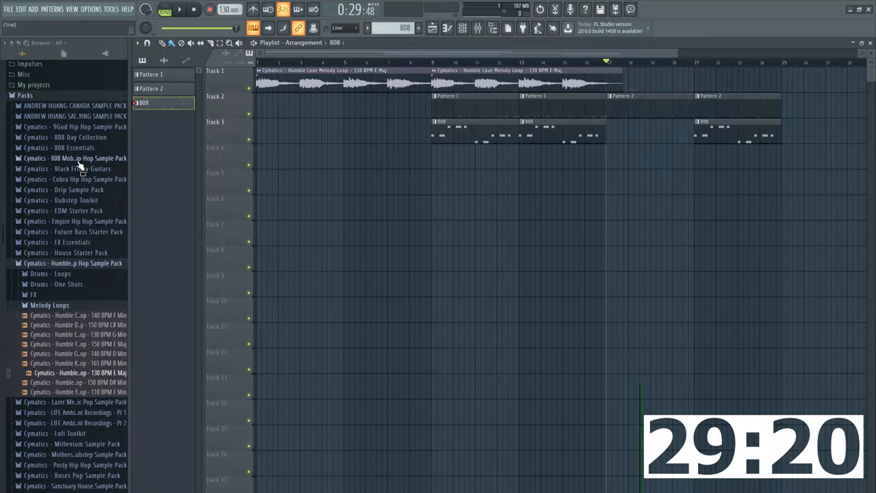
# Open a sample pack in the Browser to find the Cobra Top Loop 3.
pyautogui.click(72, 178)
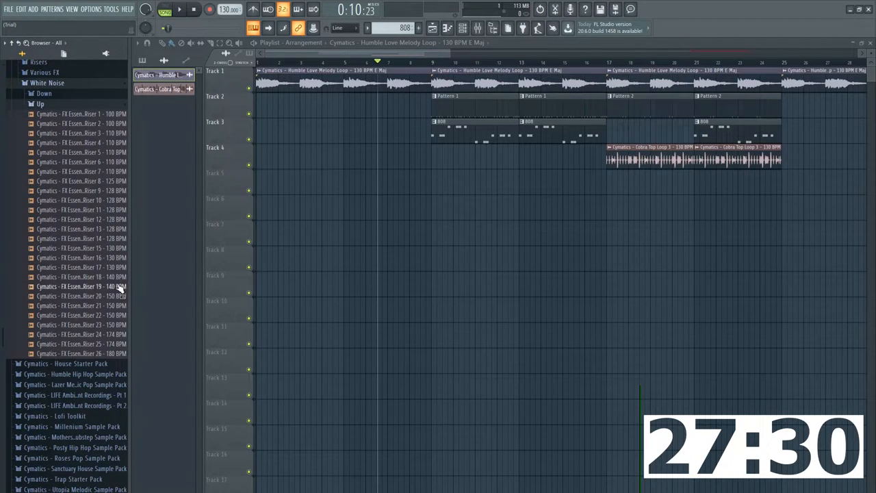
# Preview a White Noise Up riser and drop it onto Track 5.
pyautogui.click(82, 247)
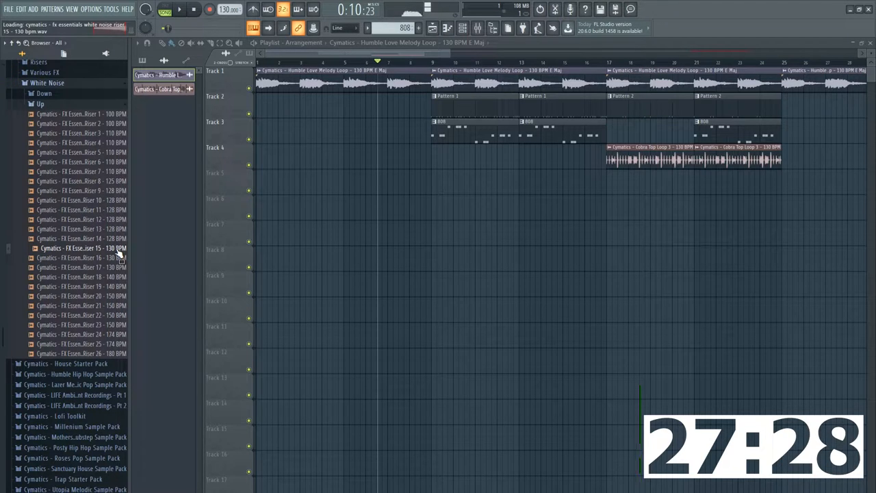
pyautogui.moveTo(83, 248); pyautogui.dragTo(407, 154)
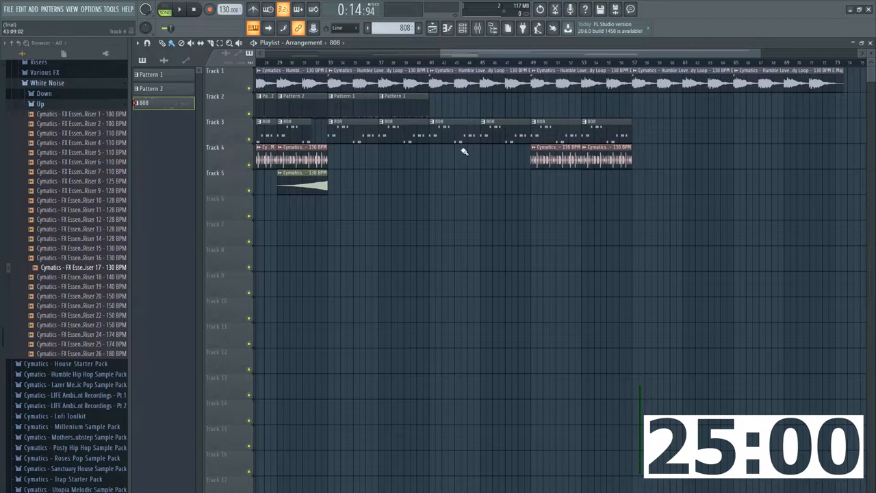
pyautogui.moveTo(466, 160)
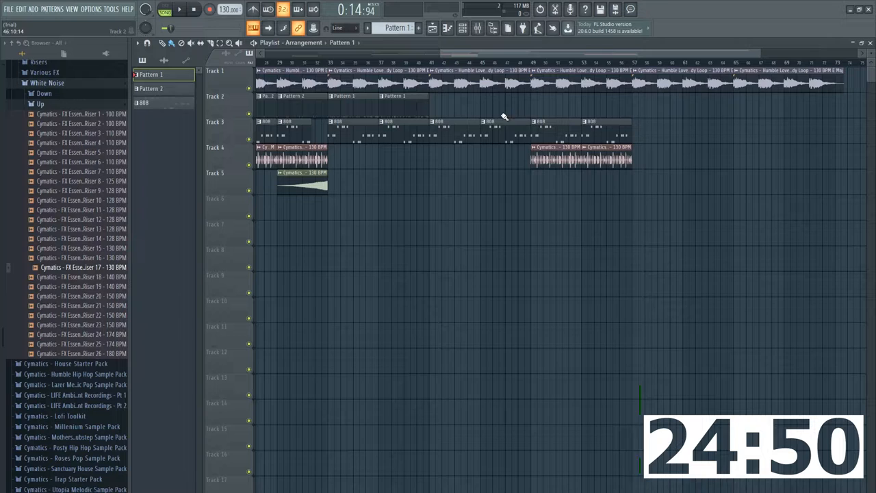
pyautogui.click(151, 89)
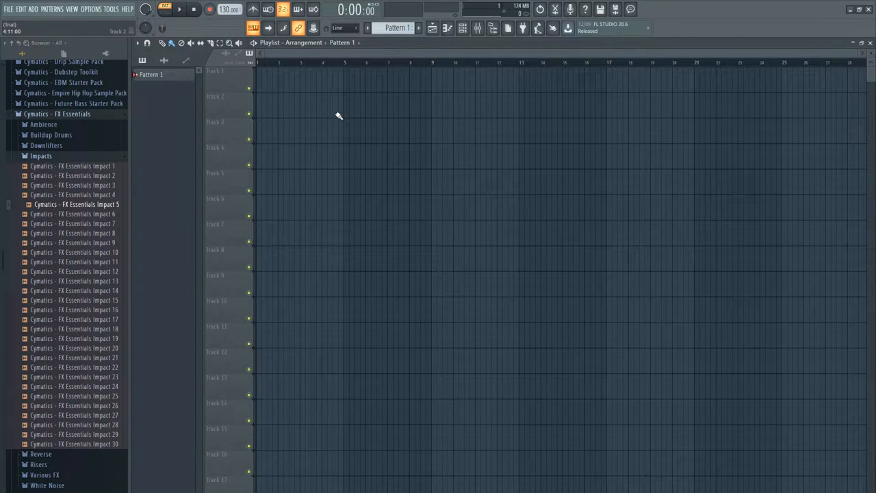
pyautogui.moveTo(326, 111)
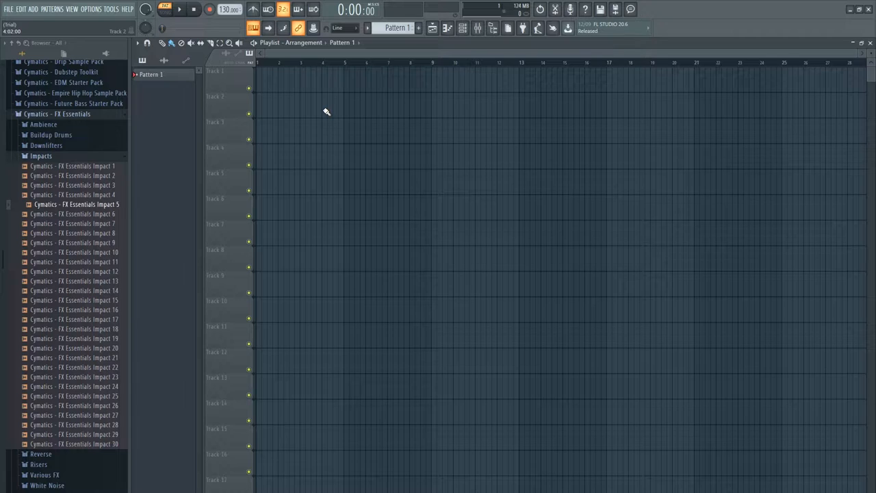
pyautogui.moveTo(294, 111)
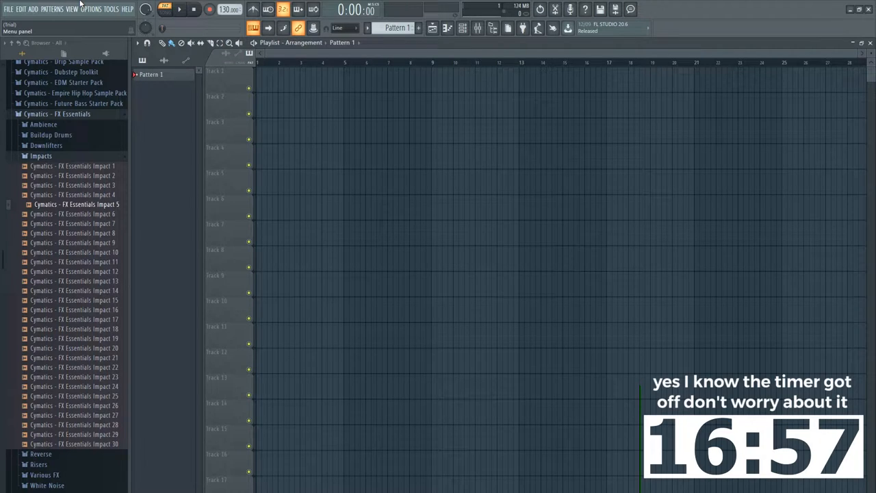
pyautogui.moveTo(60, 115)
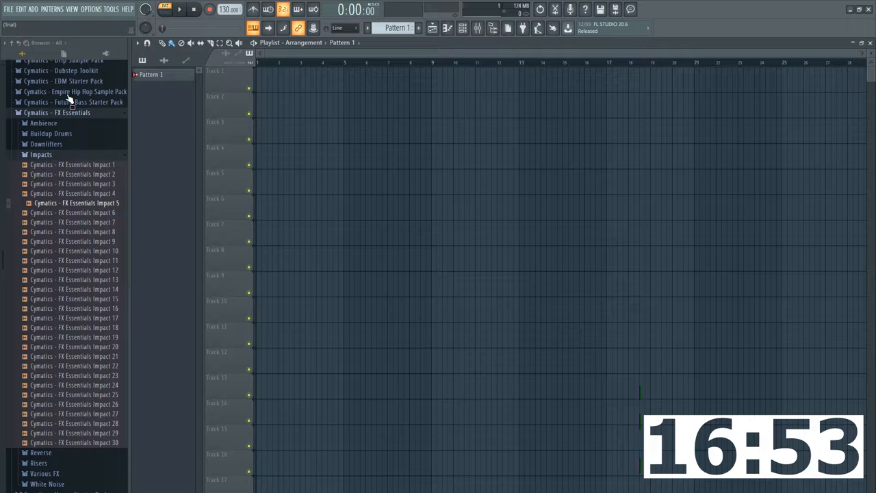
# Scroll the Browser down to the Cymatics Posty Hip Hop Sample Pack.
pyautogui.scroll(-3)
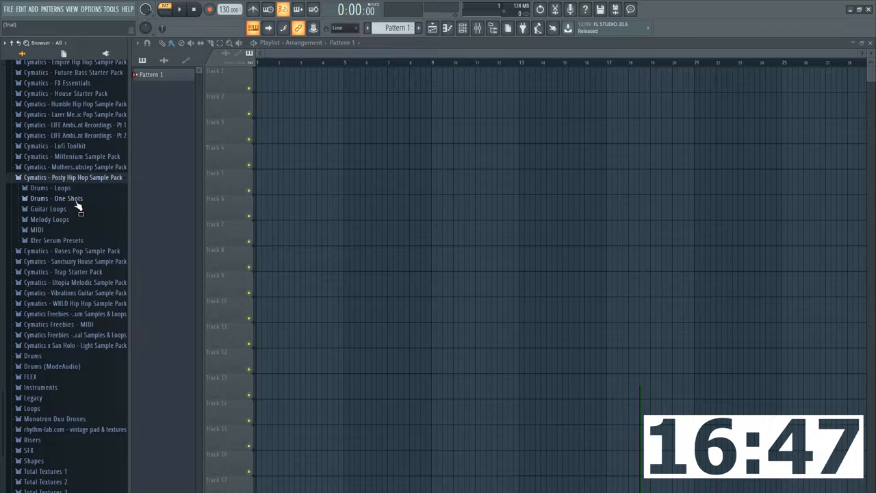
# Open the Posty drum loops folder and make the drum loop stretch to the 150 BPM tempo.
pyautogui.click(56, 198)
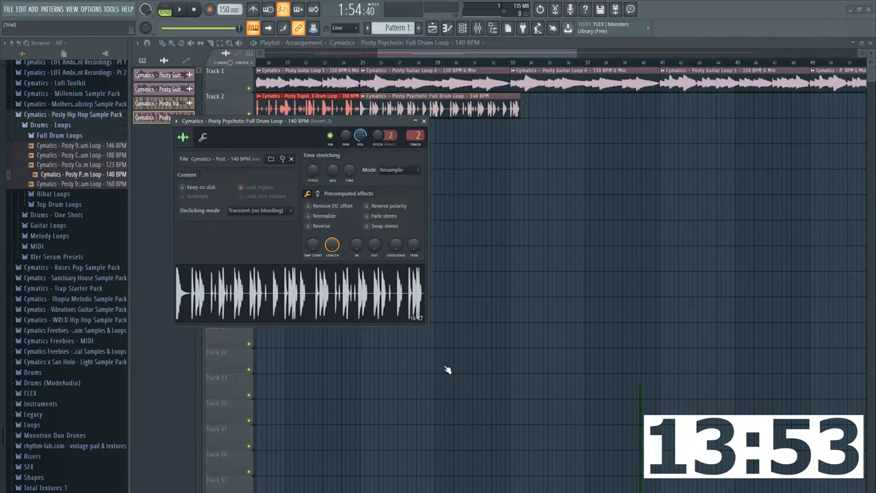
pyautogui.moveTo(340, 366)
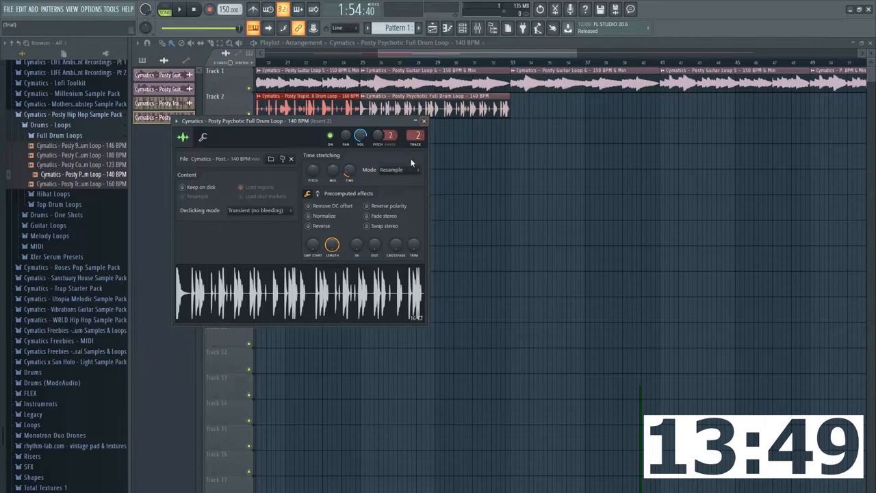
pyautogui.click(396, 169)
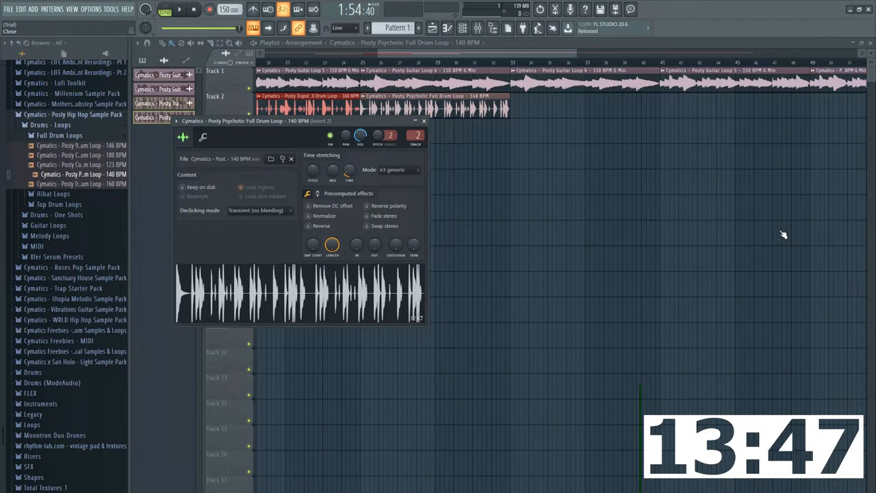
pyautogui.click(423, 121)
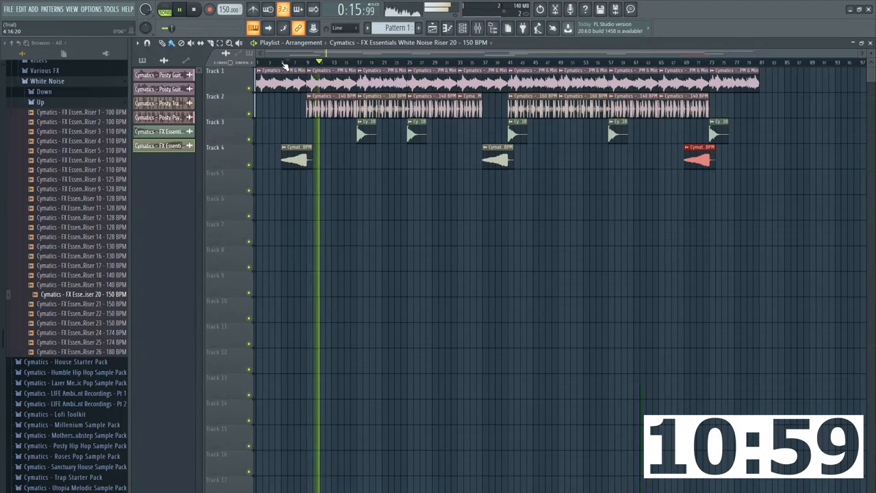
# Play back the second beat's guitar, drum, impact and riser arrangement.
pyautogui.click(180, 9)
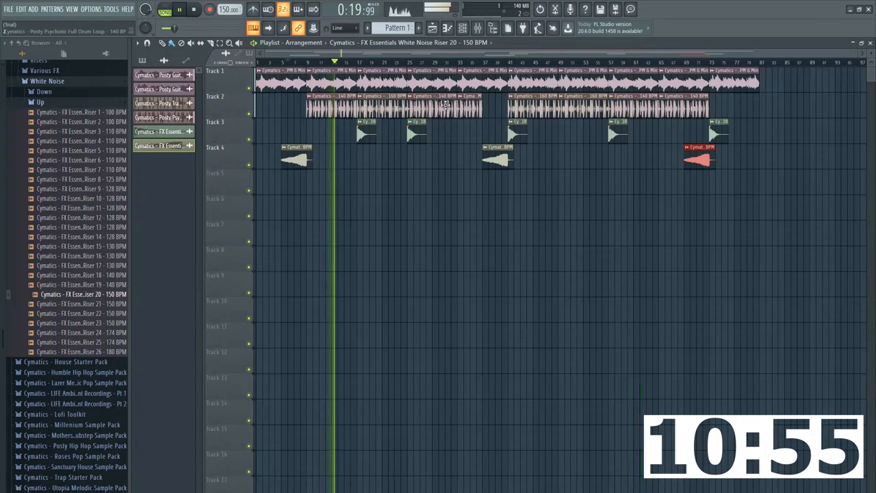
pyautogui.click(180, 10)
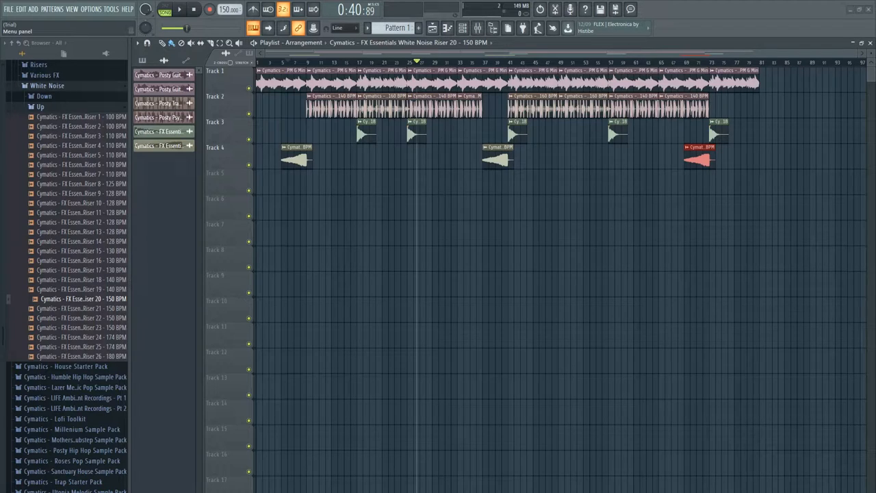
# Open the File menu to begin exporting the second beat as audio.
pyautogui.click(193, 8)
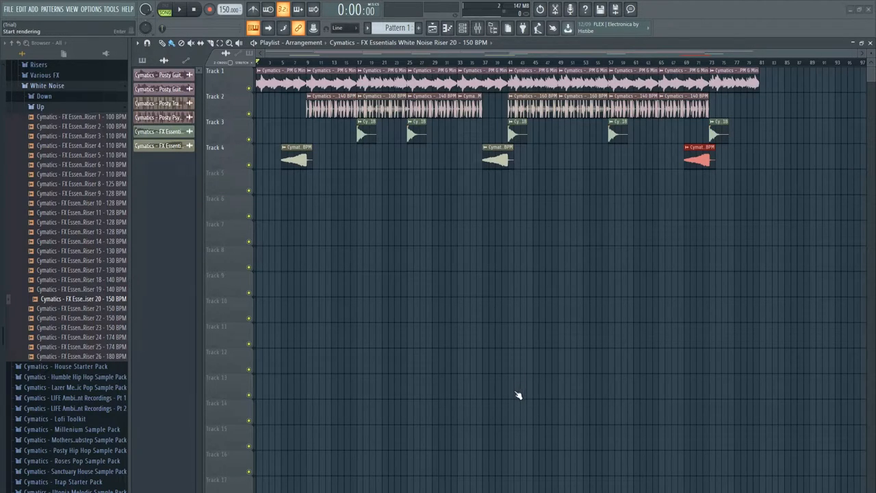
pyautogui.moveTo(381, 361)
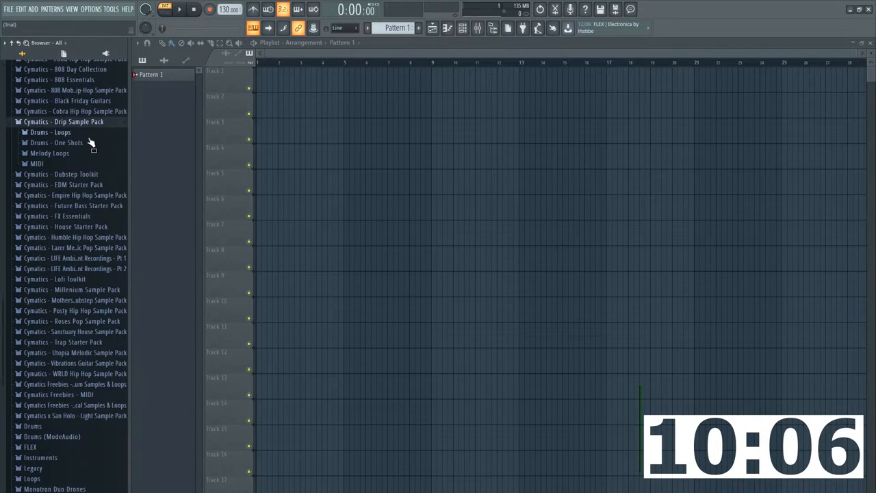
# Browse the Trap Starter Pack's 808s folder and preview Cymatics - Boomin 808 12 - E.
pyautogui.scroll(-3)
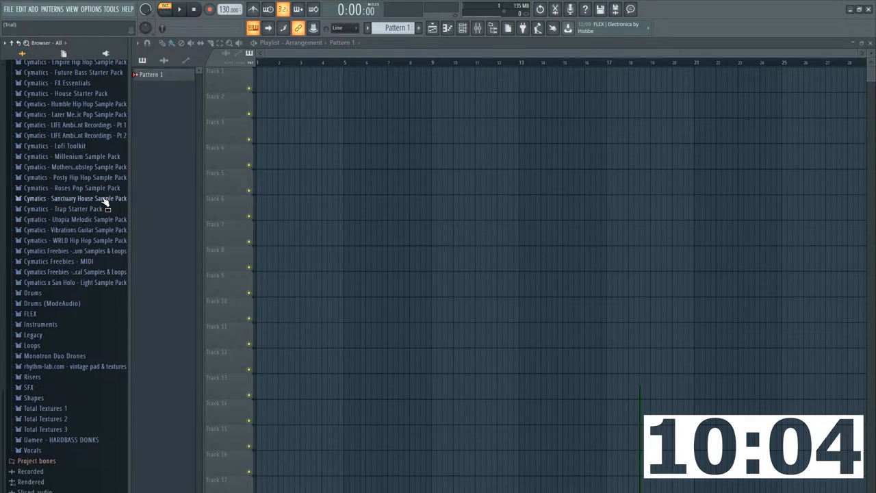
pyautogui.click(63, 209)
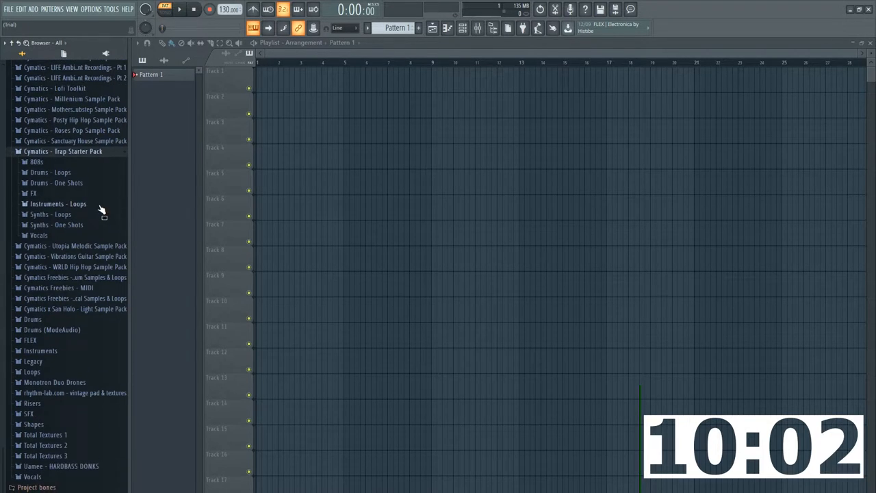
pyautogui.moveTo(91, 217)
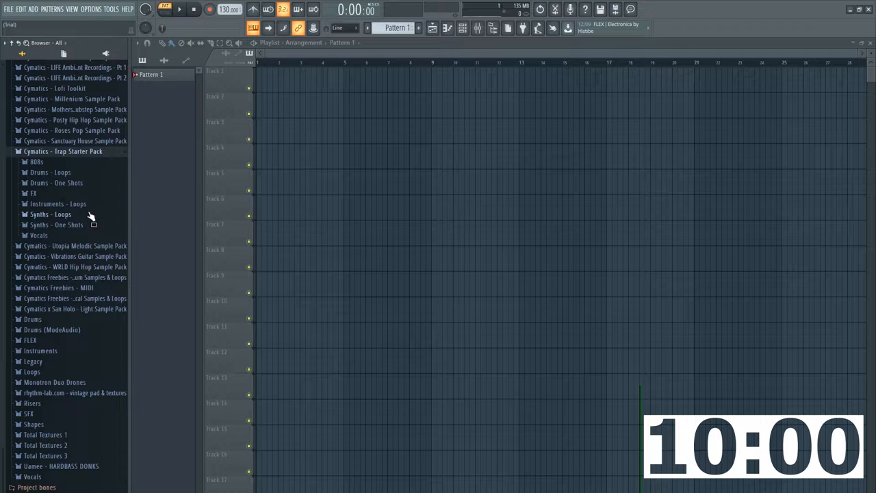
pyautogui.click(36, 162)
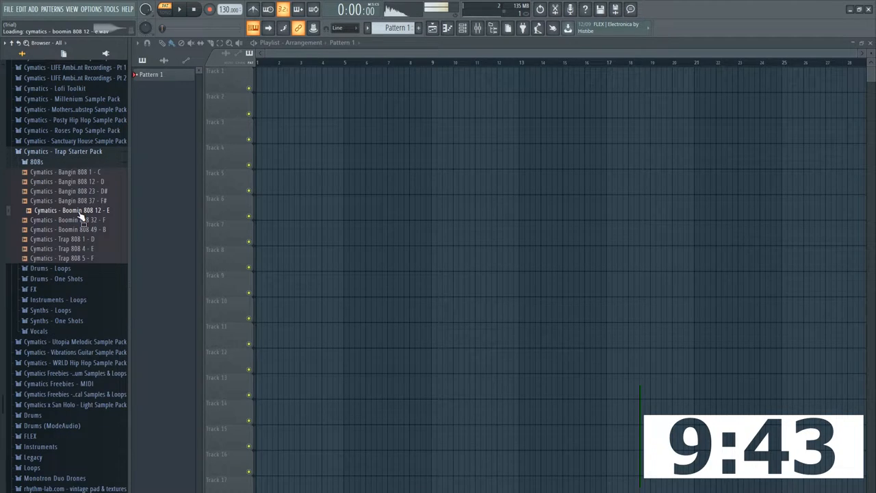
pyautogui.click(72, 229)
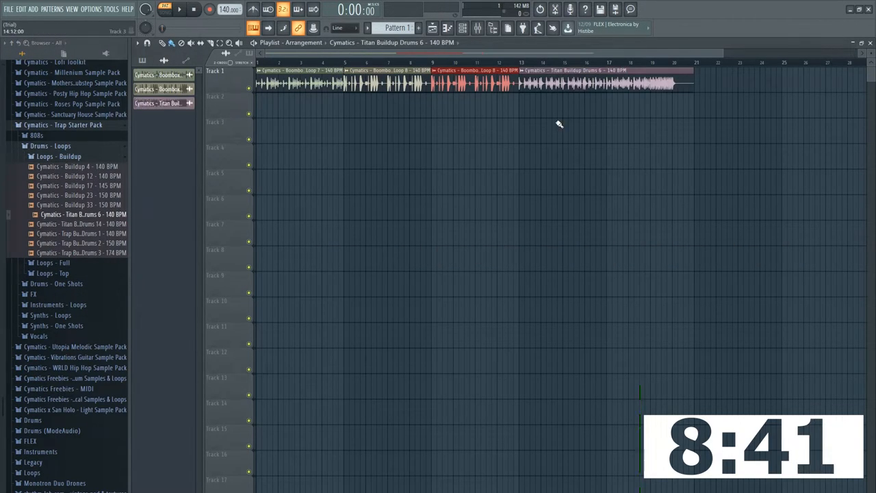
# Open the full trap drum loops folder in the browser.
pyautogui.click(58, 156)
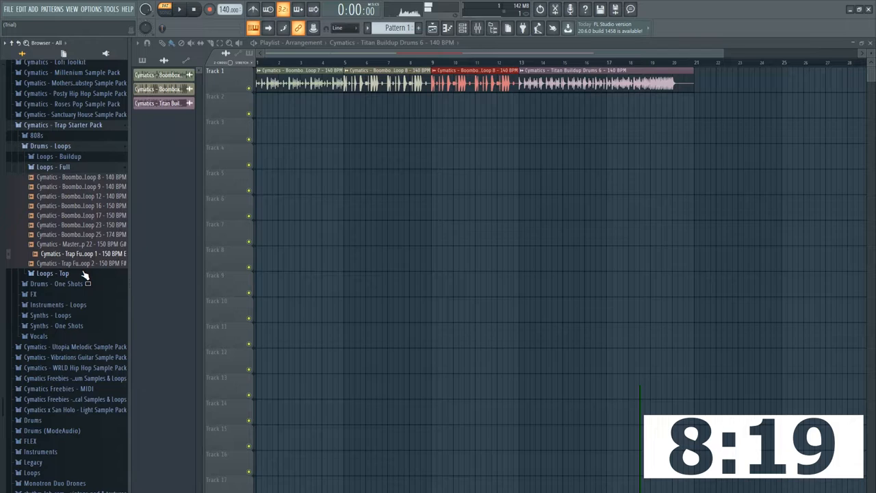
pyautogui.moveTo(88, 288)
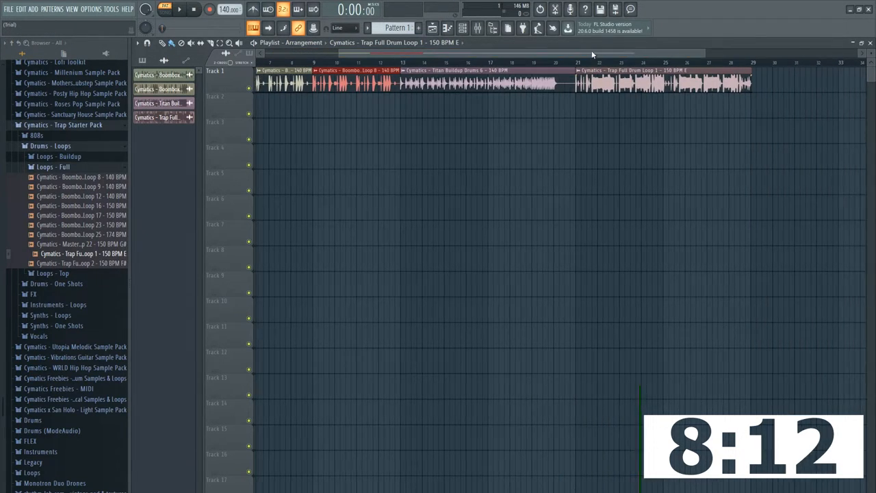
pyautogui.click(462, 28)
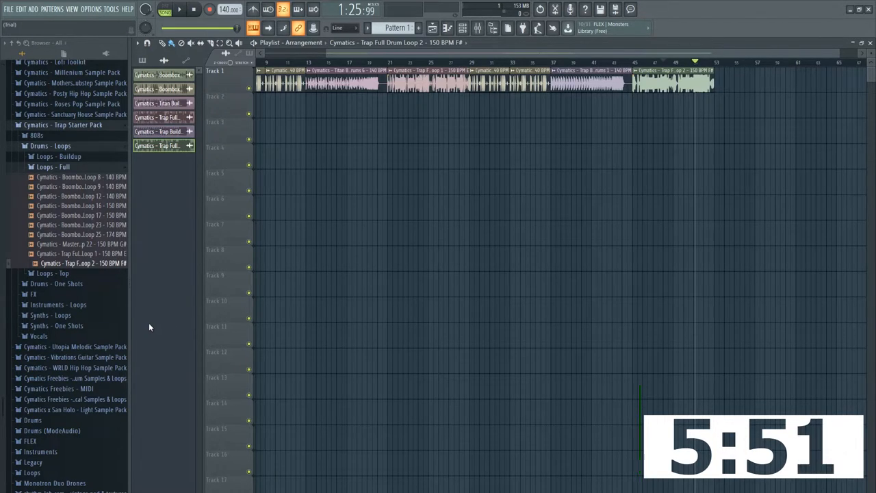
pyautogui.moveTo(145, 323)
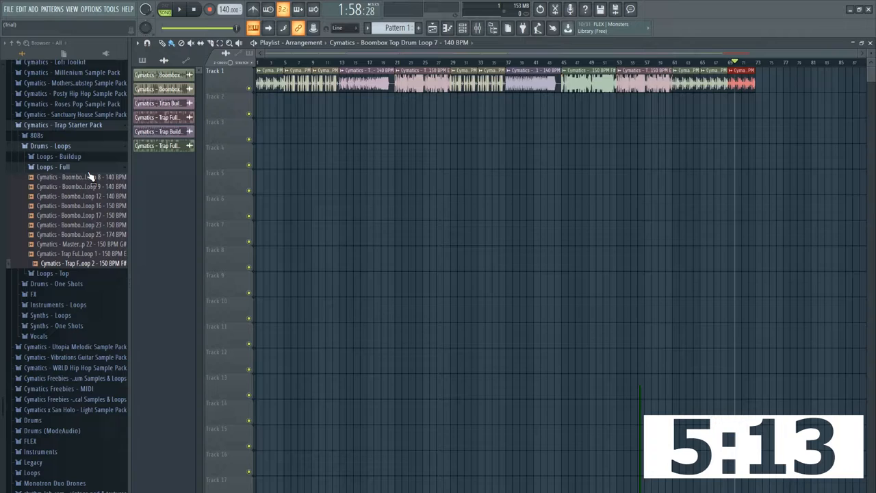
pyautogui.moveTo(81, 305)
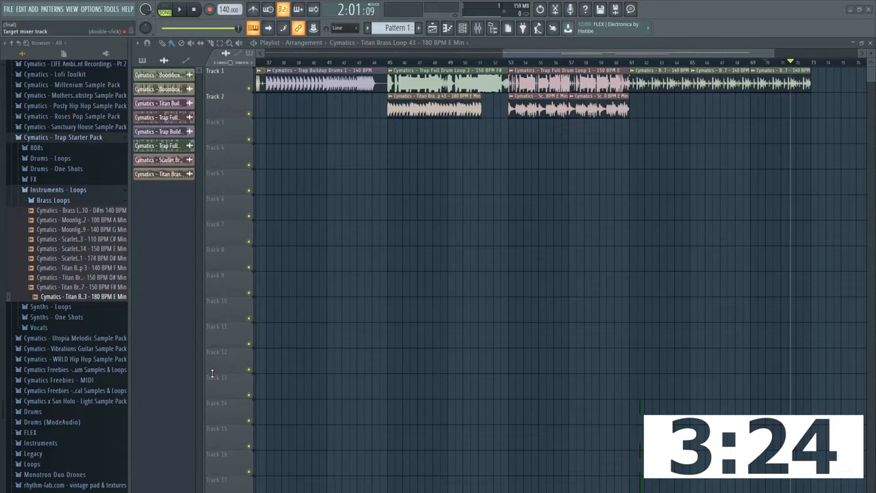
# Bring up the channel settings for the Titan Brass Loop 43 clip.
pyautogui.doubleClick(83, 297)
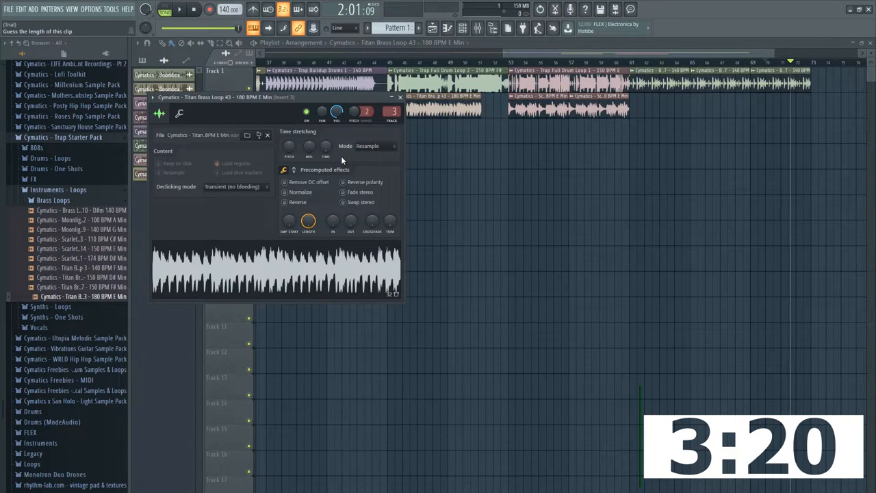
pyautogui.moveTo(444, 364)
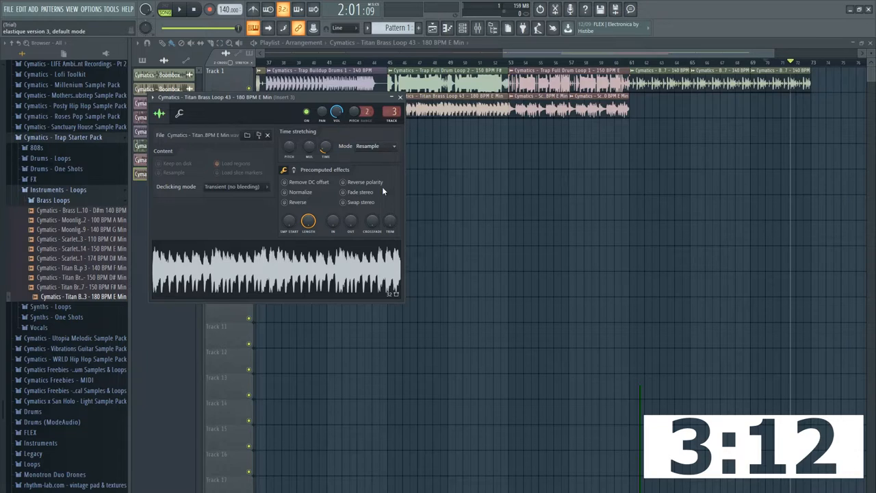
# Pick a time-stretching mode for the Titan Brass Loop 43 sample.
pyautogui.click(376, 146)
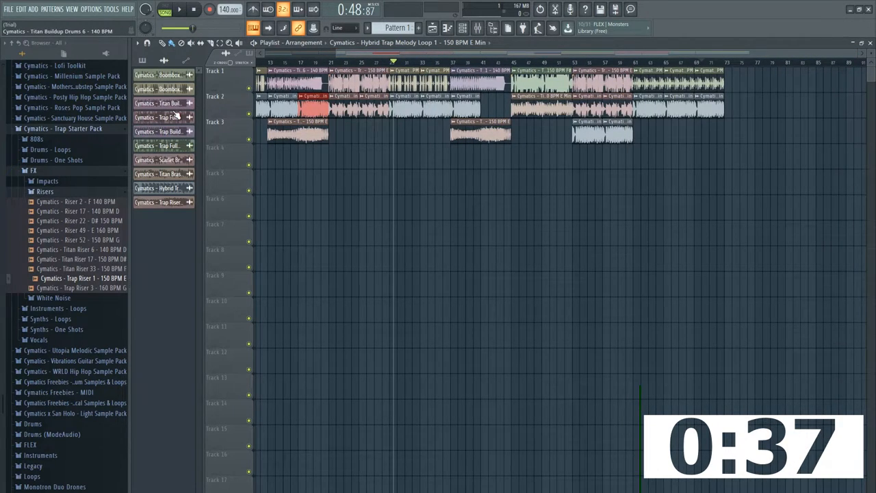
pyautogui.moveTo(73, 195)
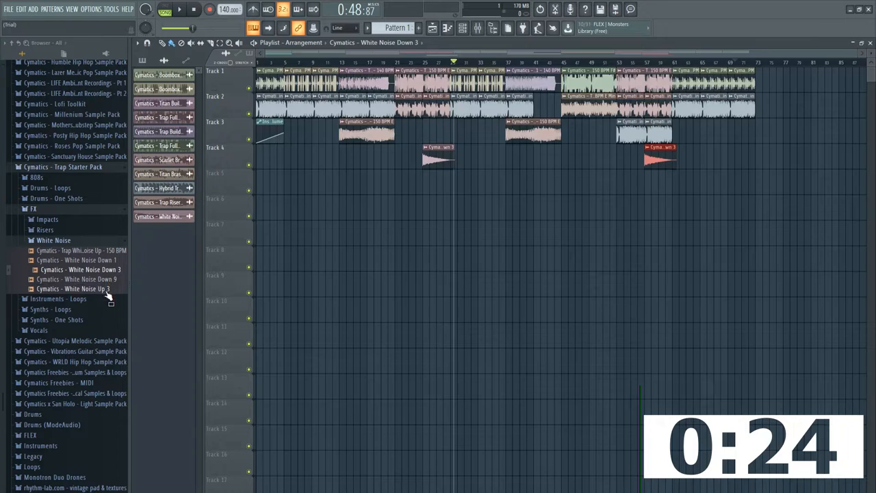
# Preview the trap white noise samples in the FX browser.
pyautogui.click(79, 249)
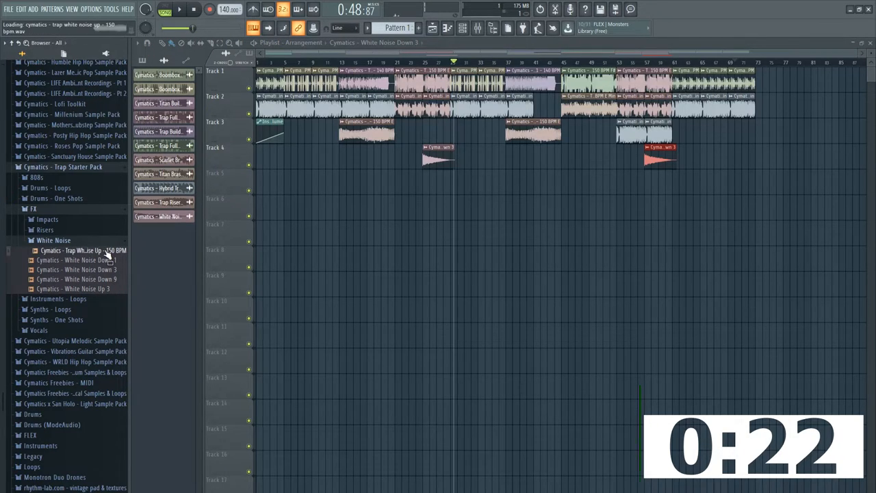
pyautogui.click(78, 288)
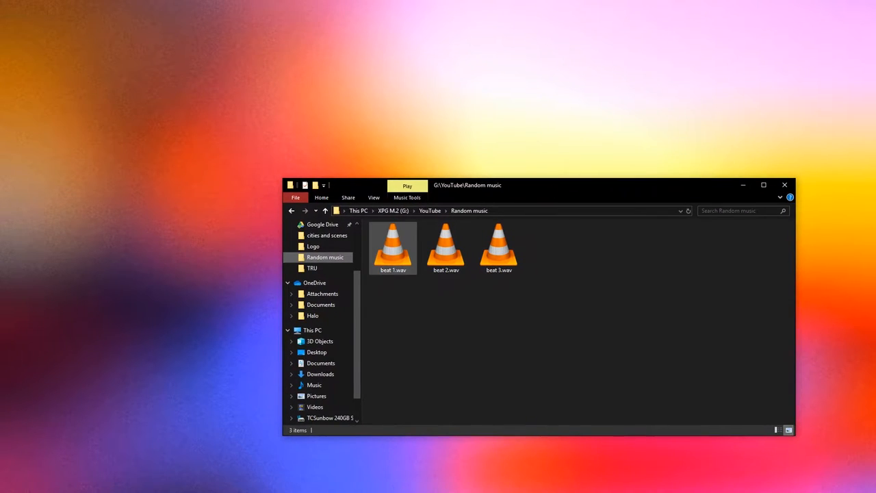
# Play beat 1.wav, then select it in the Random music folder.
pyautogui.doubleClick(393, 243)
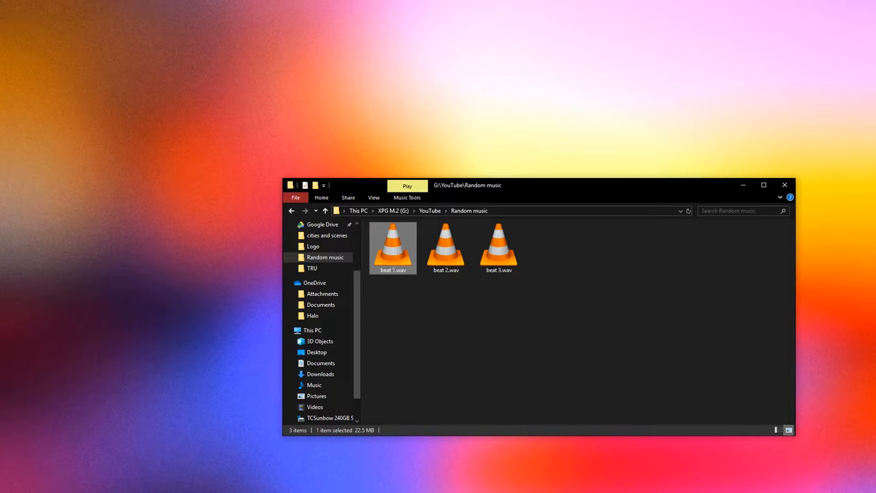
pyautogui.click(446, 247)
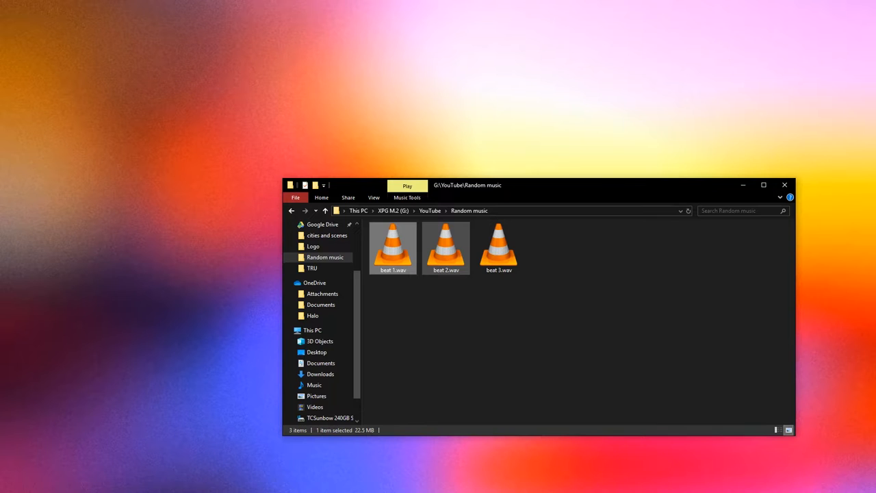
pyautogui.moveTo(446, 247)
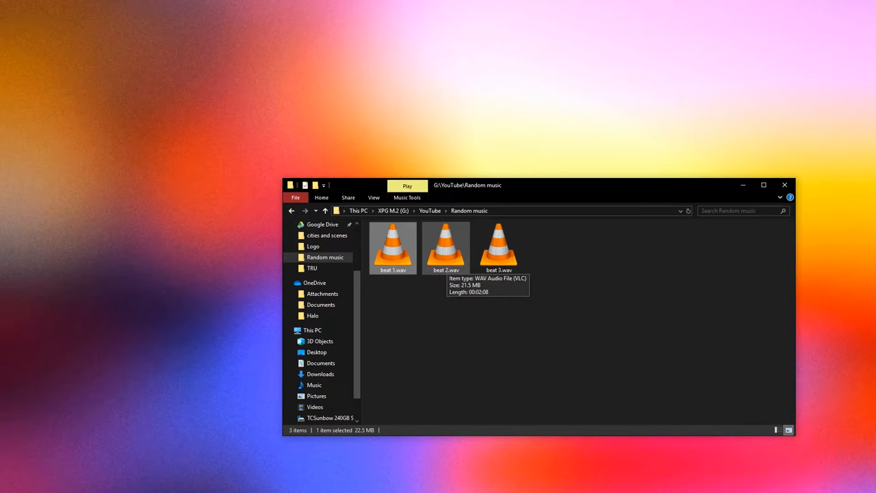
# Select beat 2.wav, the 21.5 MB file.
pyautogui.click(445, 247)
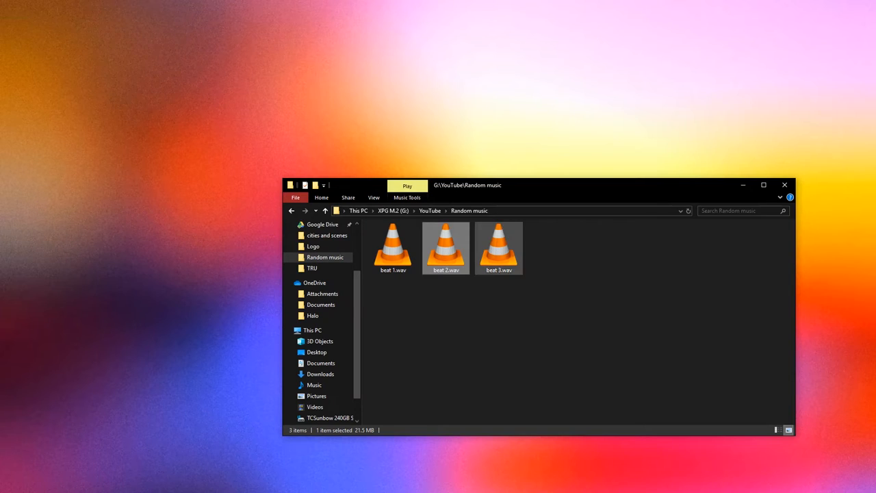
pyautogui.moveTo(499, 246)
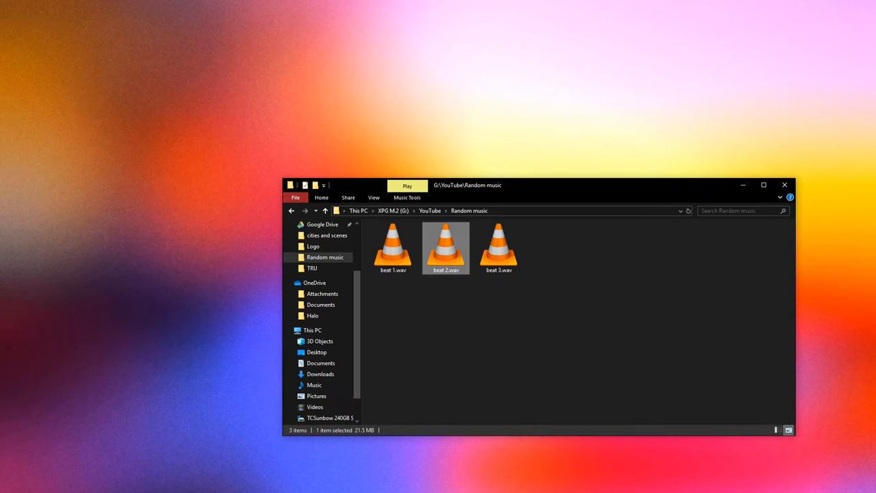
pyautogui.moveTo(499, 247)
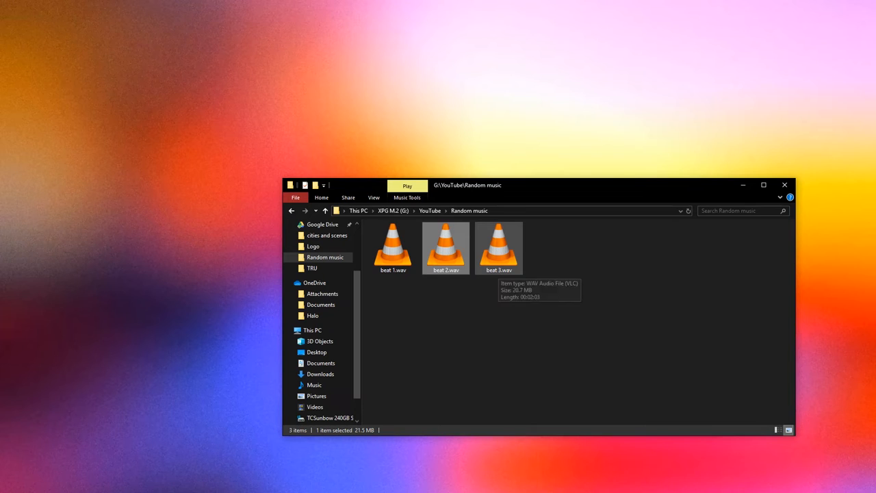